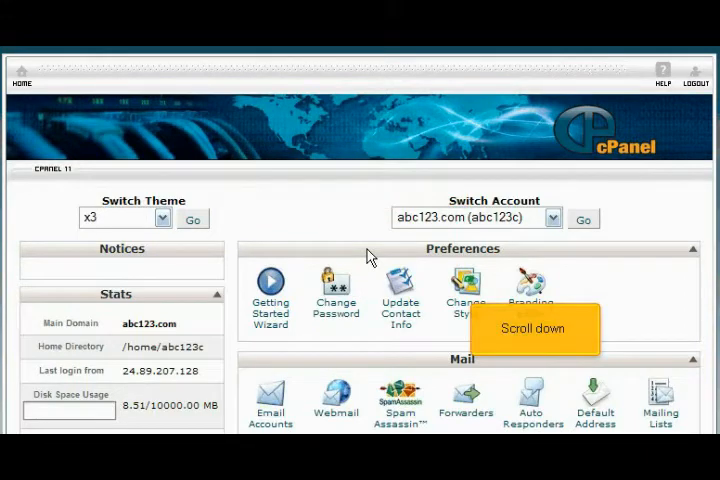
- Return from the Email Delivery Route page to the cPanel home page
scroll("down", 3)
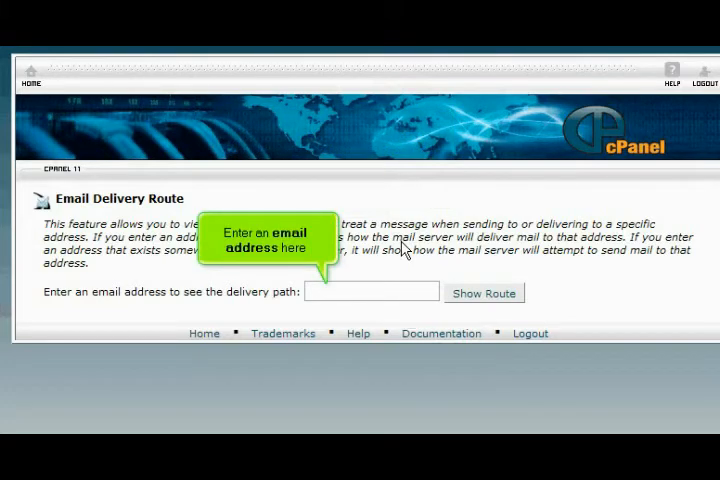
type("dem")
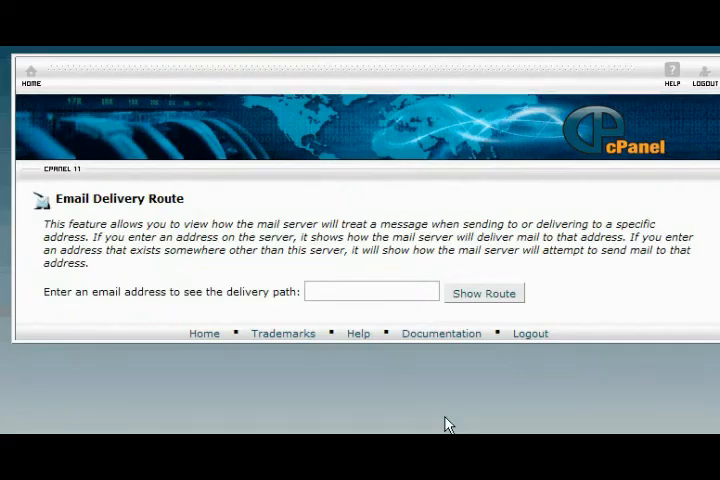
left_click(30, 78)
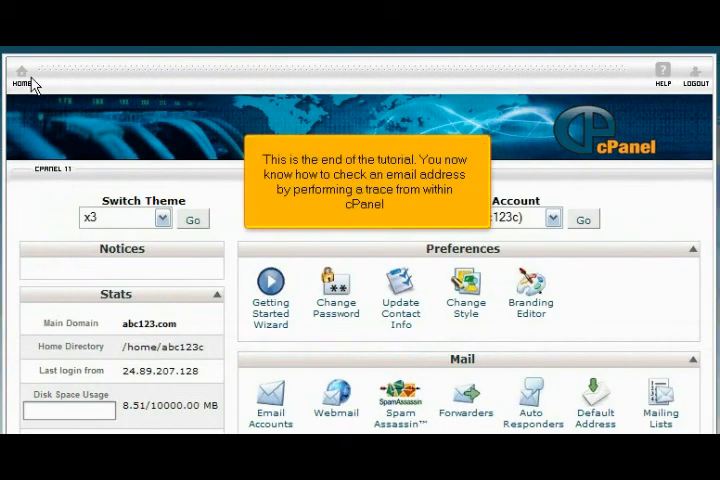